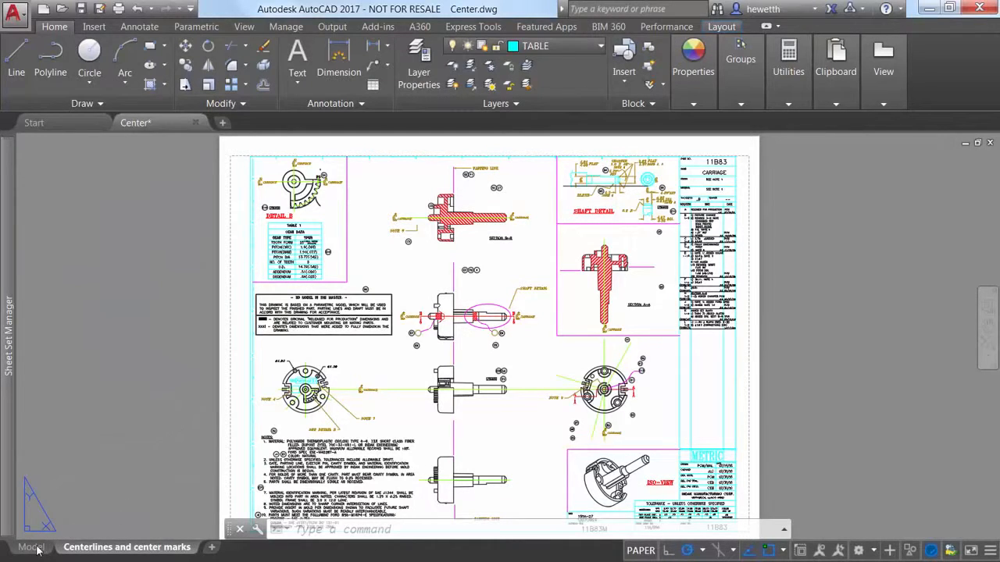
Switch from the sheet layout to model space to view the shaft drawing
{"action": "left_click", "coordinate": [31, 547]}
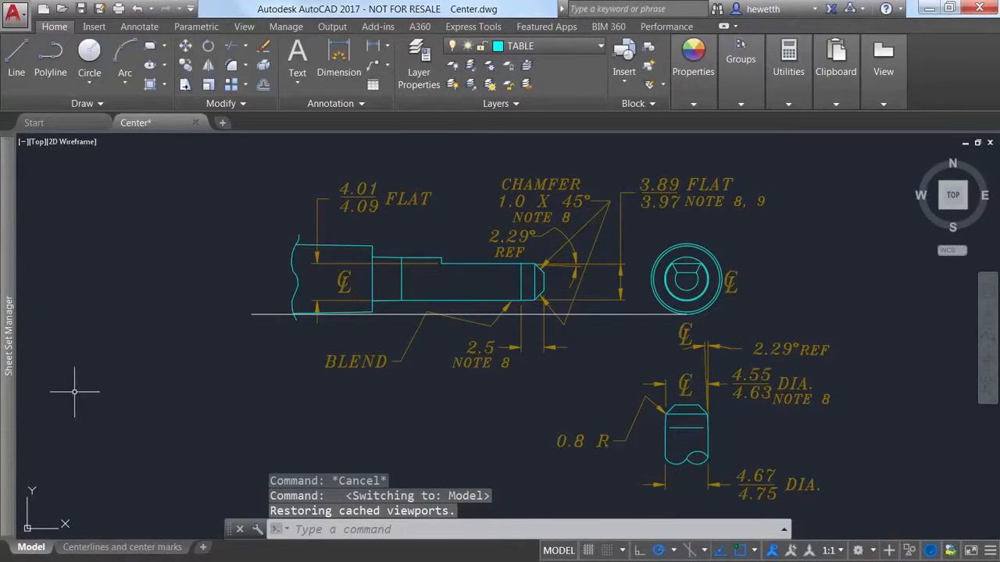
Place a center mark on the shaft's circular end view and cancel the accidental line stretch
{"action": "left_click", "coordinate": [139, 25]}
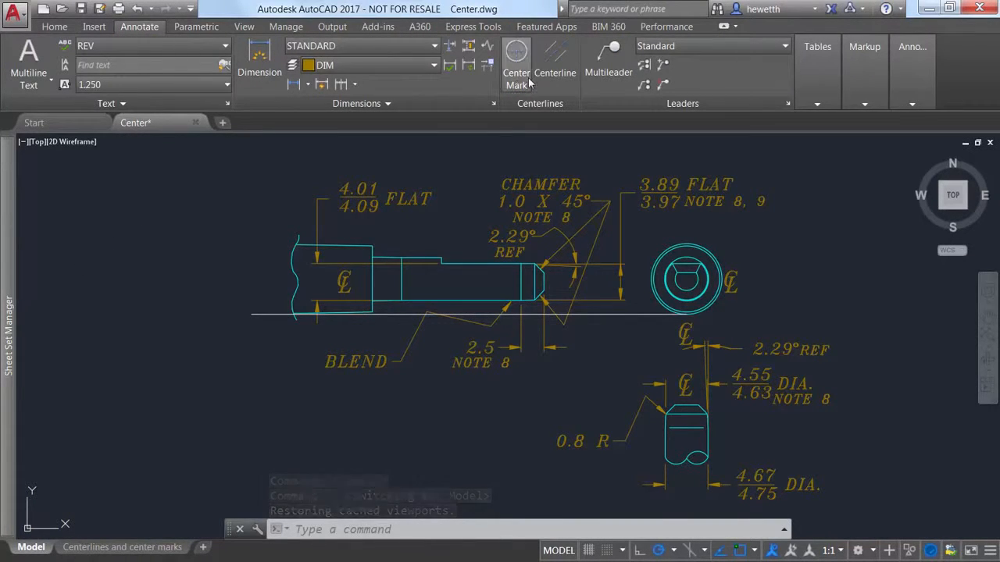
{"action": "left_click", "coordinate": [554, 59]}
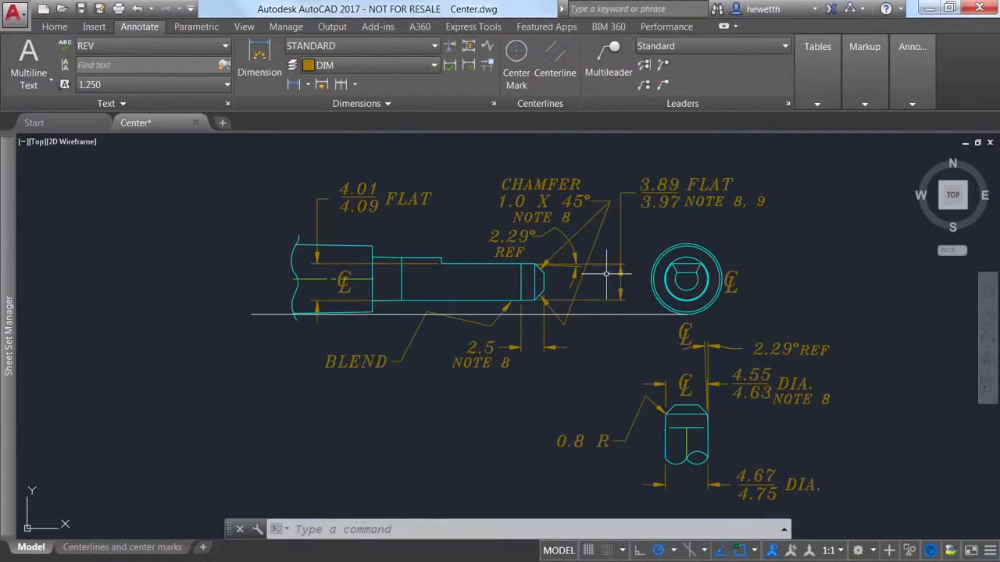
{"action": "left_click", "coordinate": [516, 59]}
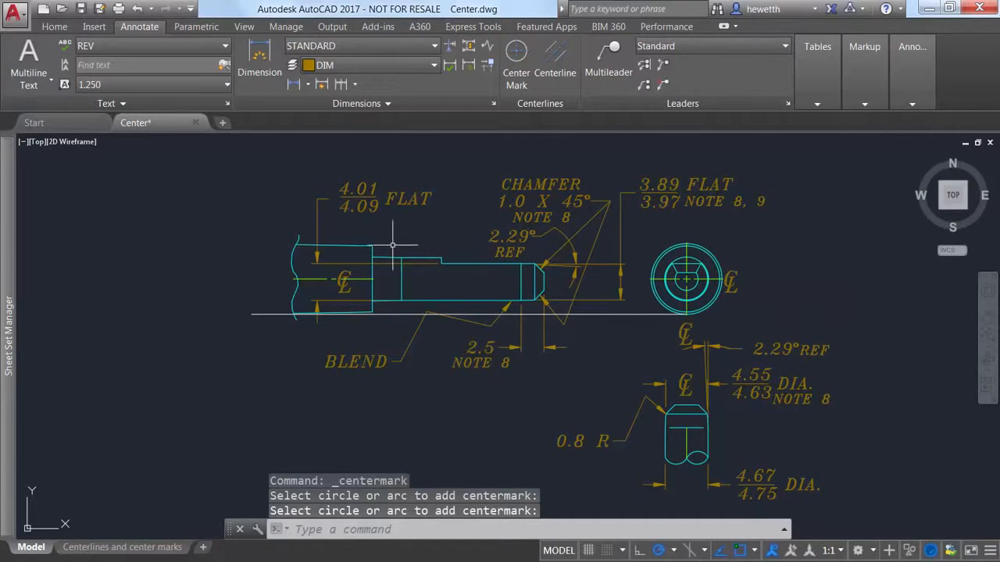
{"action": "left_click", "coordinate": [371, 246]}
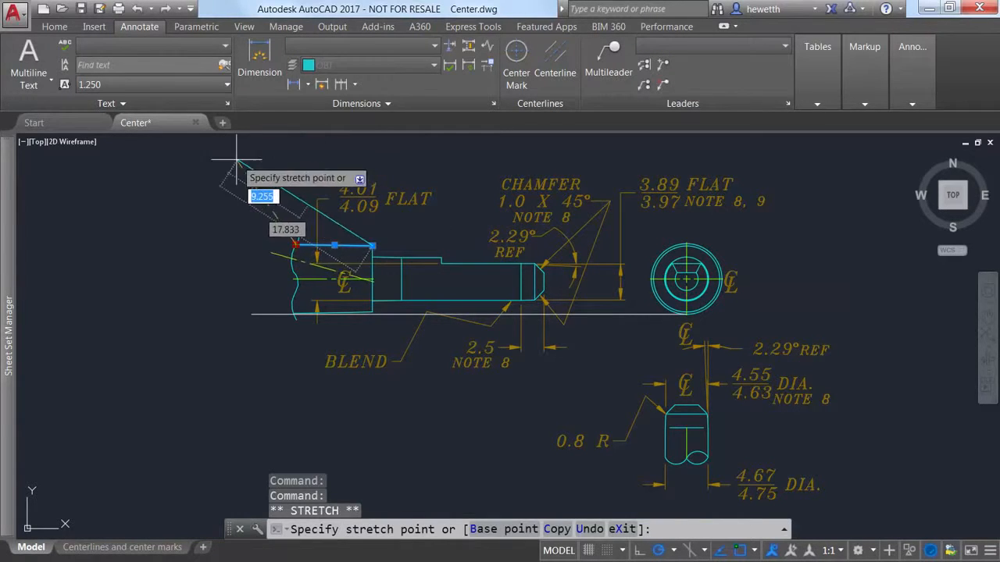
{"action": "key", "text": "Escape"}
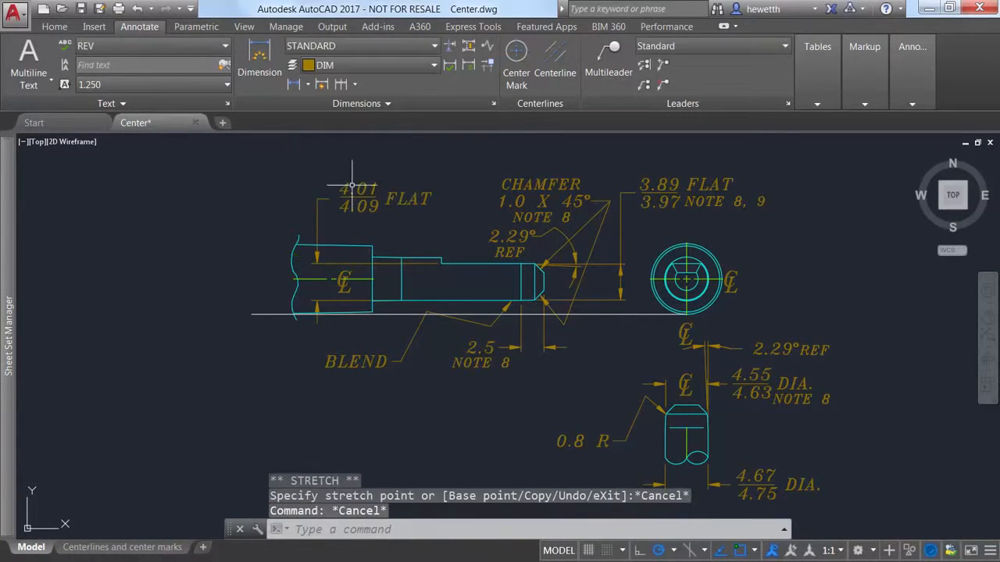